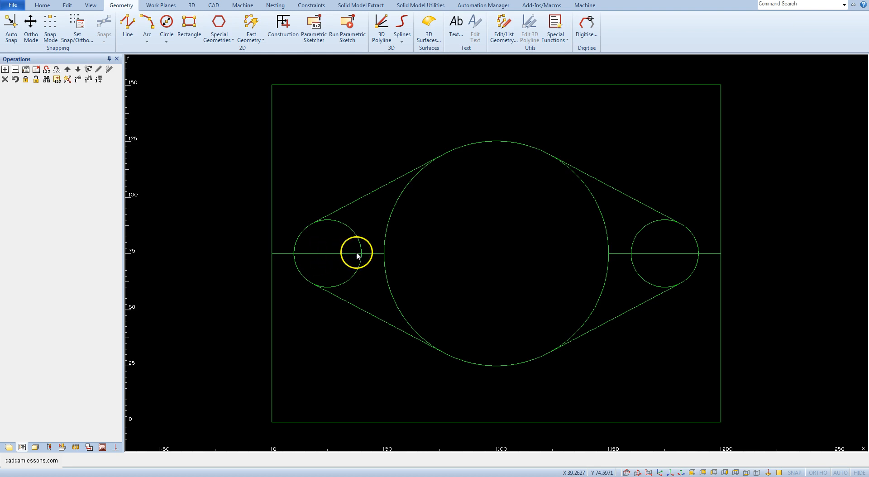
pyautogui.moveTo(23, 402)
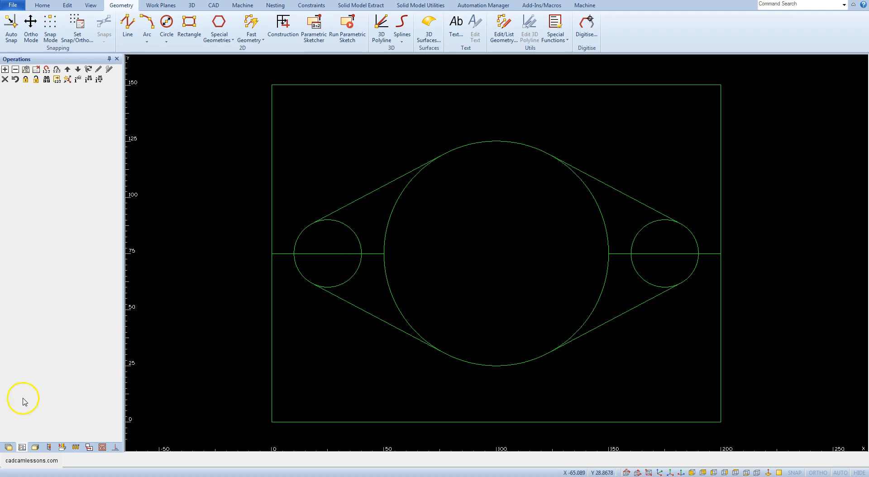
pyautogui.moveTo(341, 262)
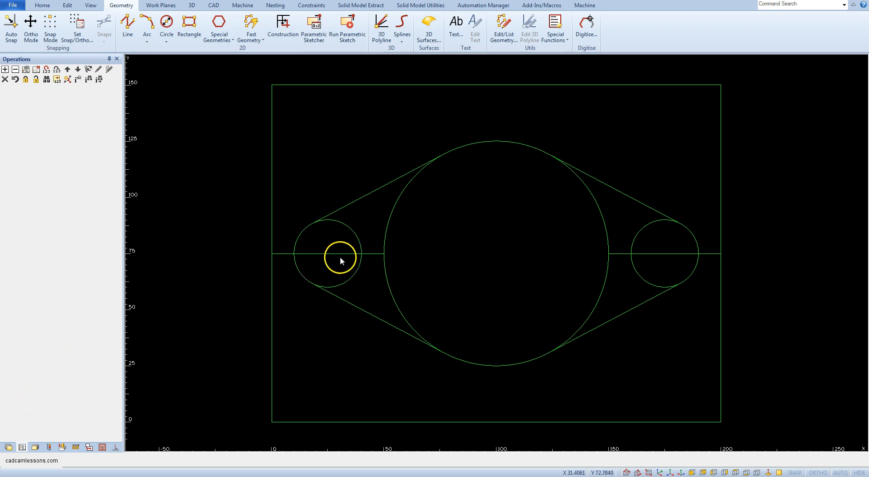
pyautogui.moveTo(528, 287)
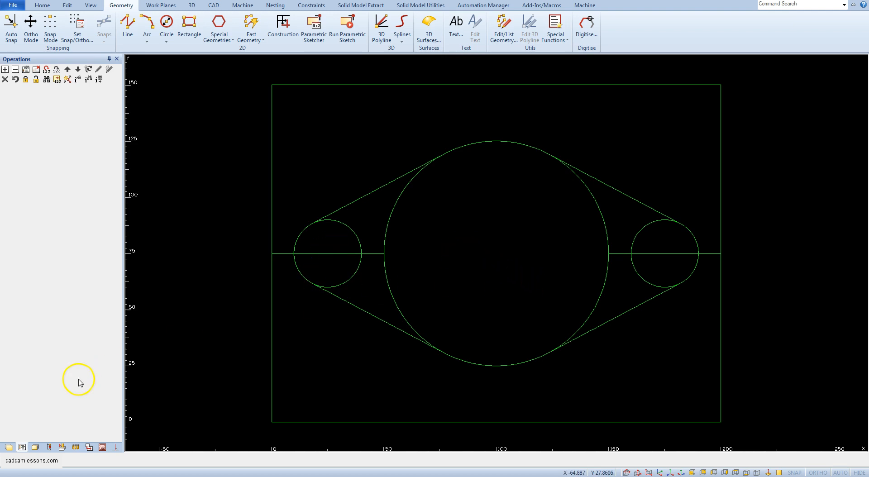
pyautogui.moveTo(5, 447)
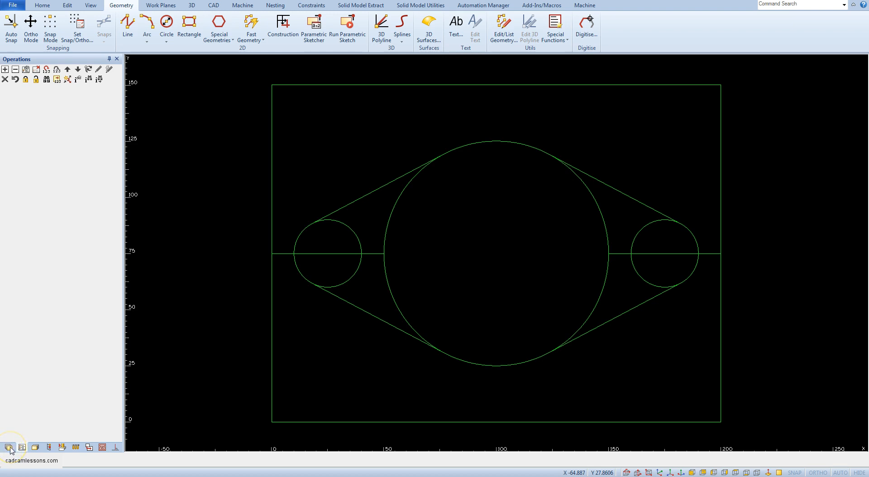
# Show the Layers list and expand Geometry to reveal Geo 1 through Geo 10
pyautogui.click(10, 447)
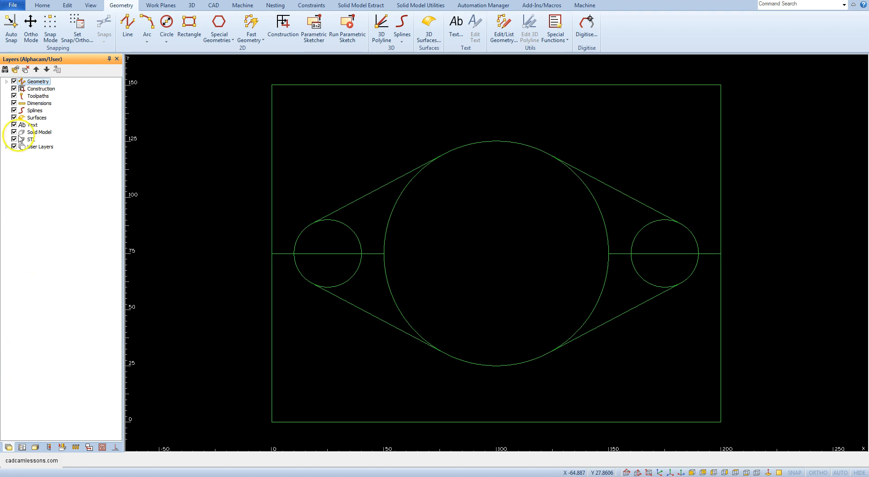
pyautogui.click(6, 82)
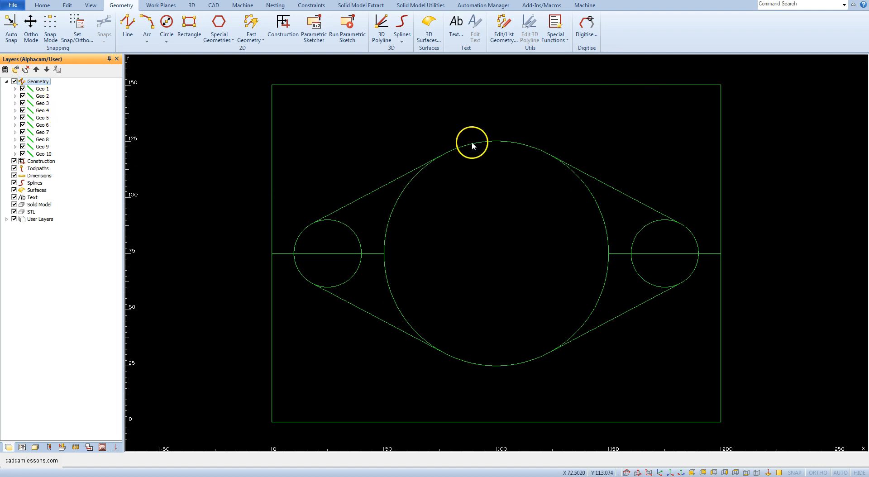
pyautogui.moveTo(411, 208)
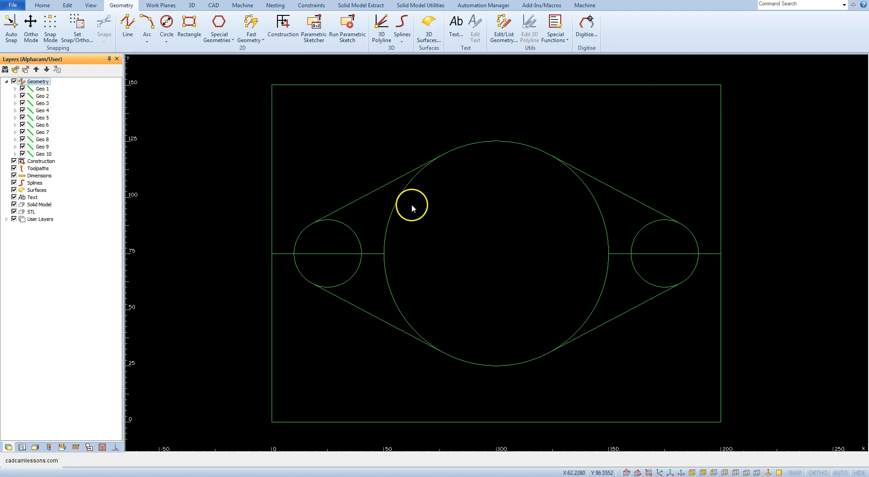
pyautogui.moveTo(104, 110)
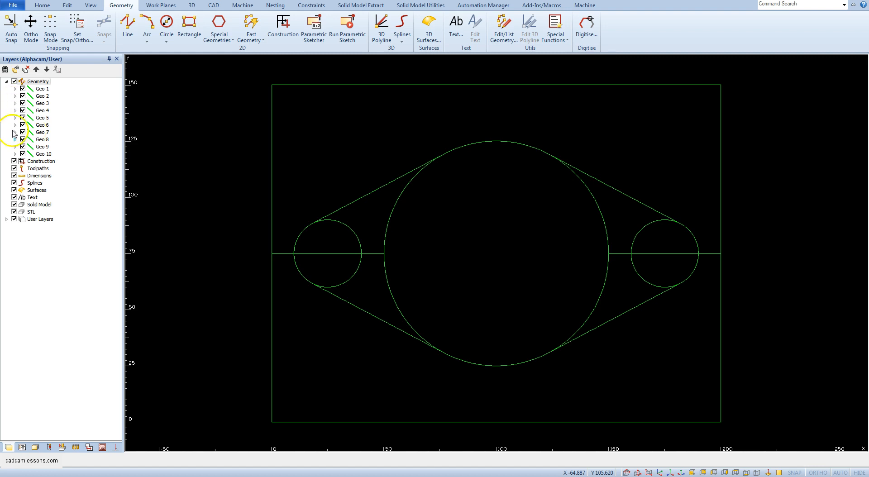
pyautogui.moveTo(53, 204)
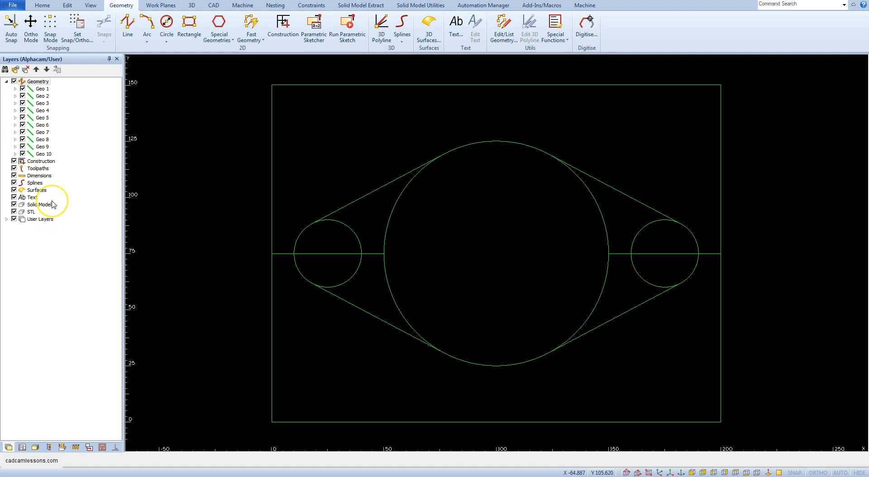
pyautogui.moveTo(51, 205)
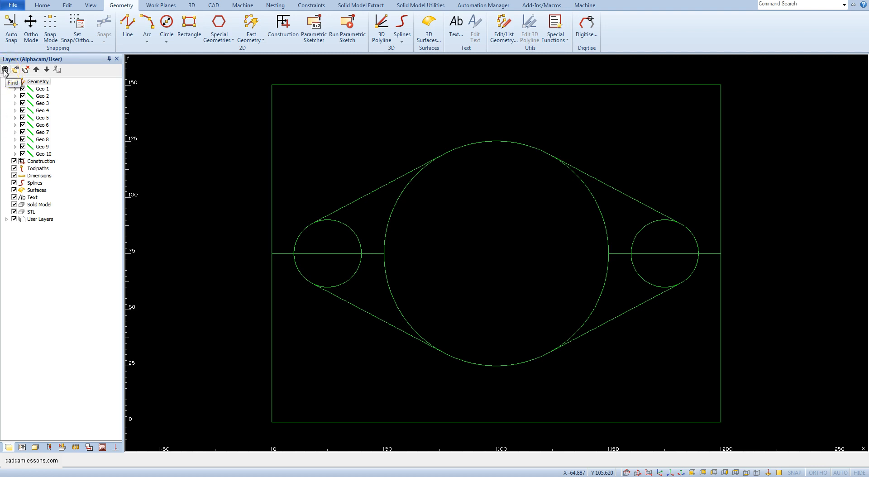
# Start the layer Find command to identify which layer the left short centre line is on
pyautogui.click(6, 69)
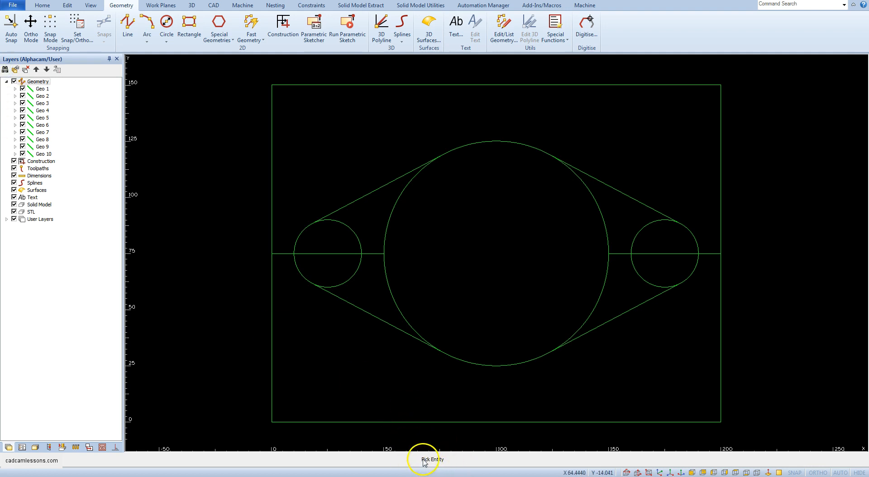
pyautogui.moveTo(443, 323)
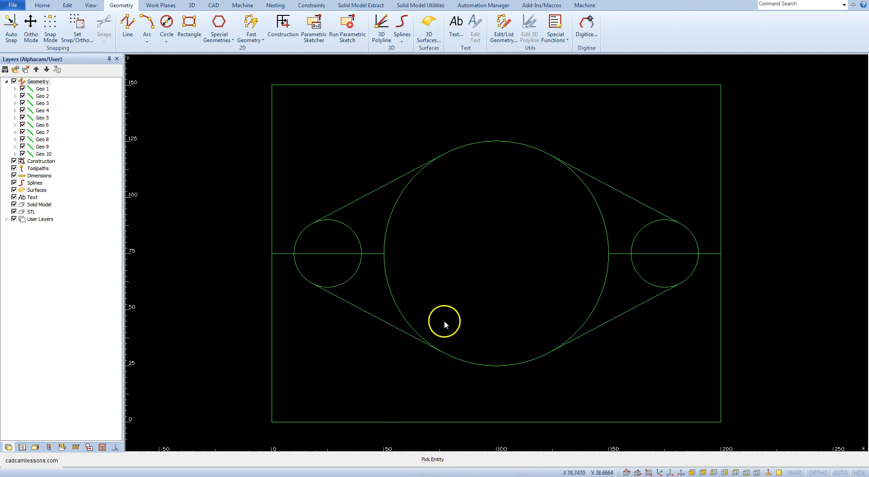
pyautogui.moveTo(333, 255)
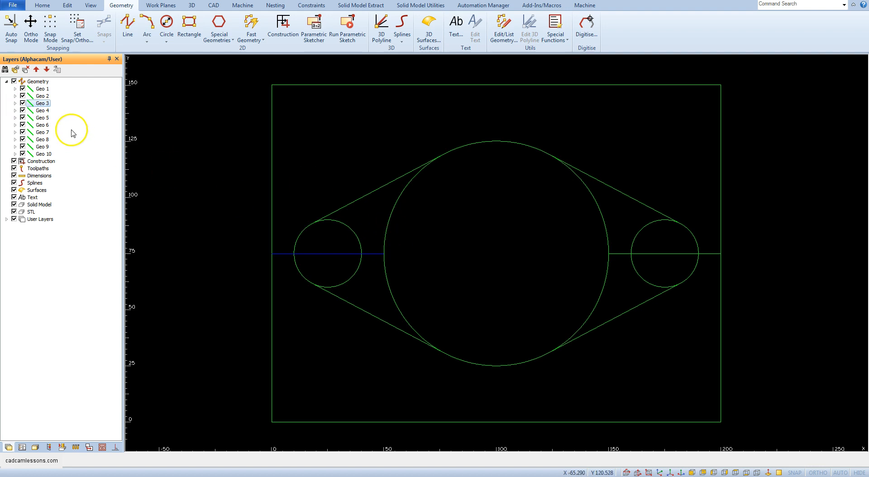
pyautogui.moveTo(45, 110)
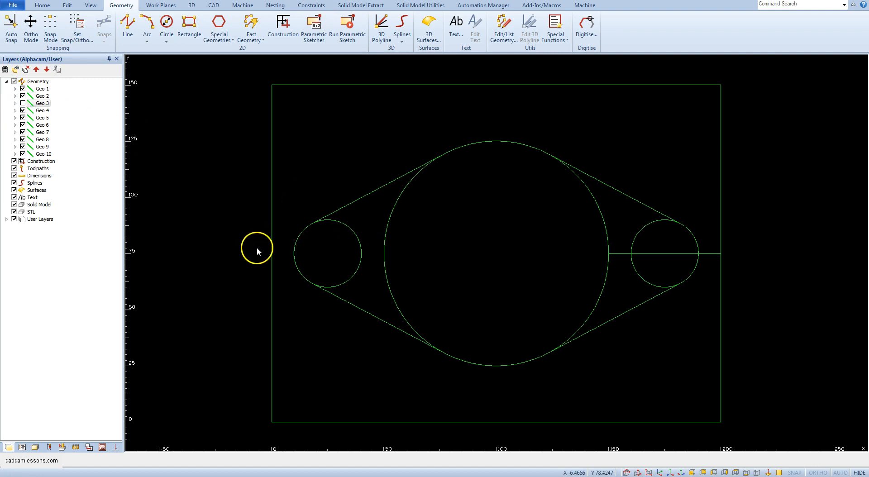
pyautogui.moveTo(296, 257)
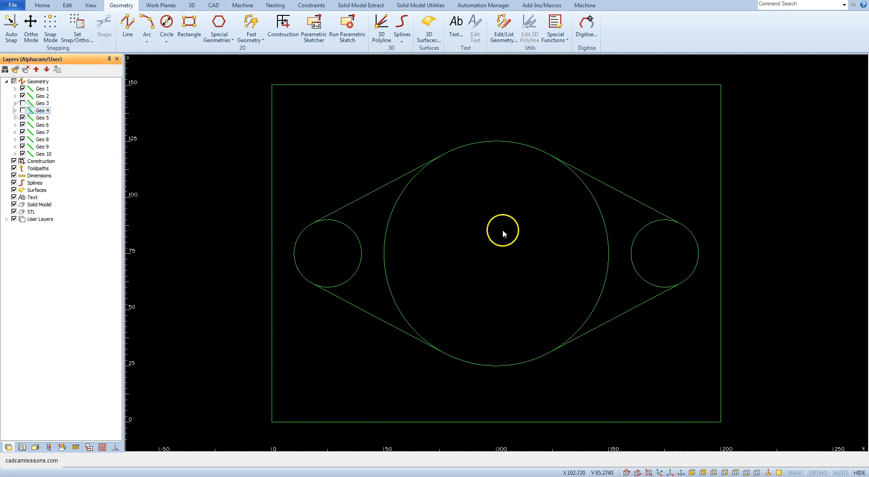
pyautogui.moveTo(363, 164)
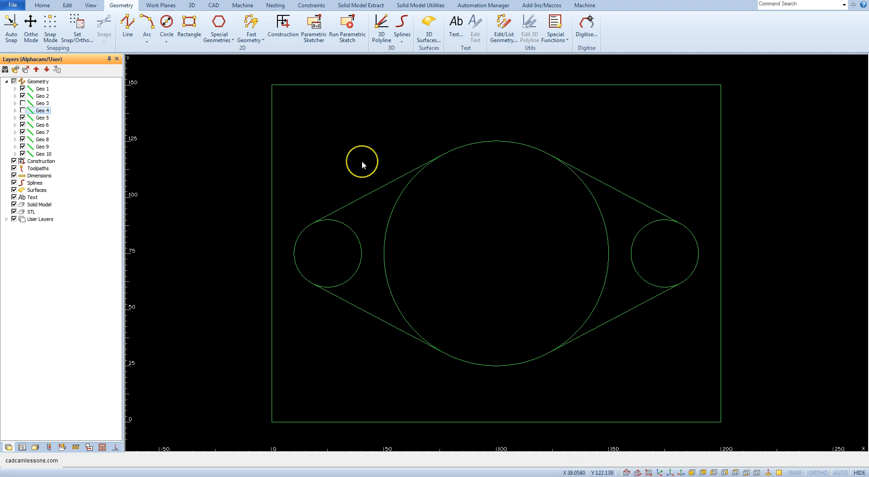
pyautogui.moveTo(363, 165)
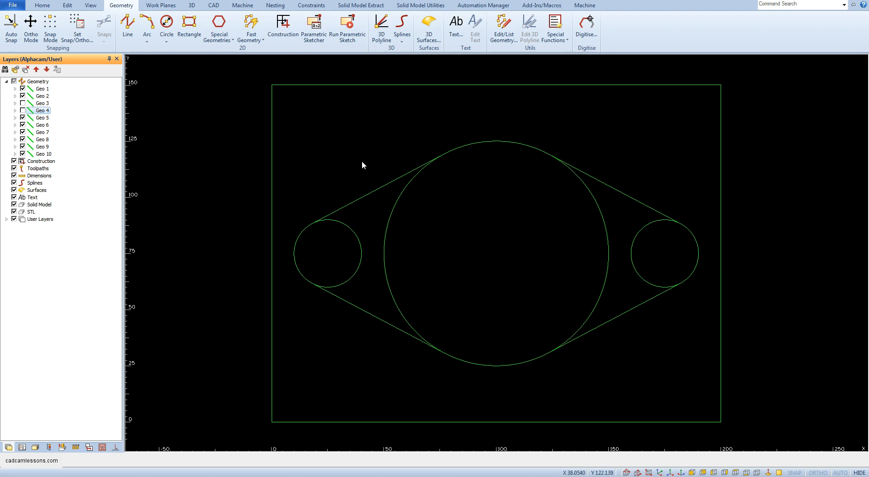